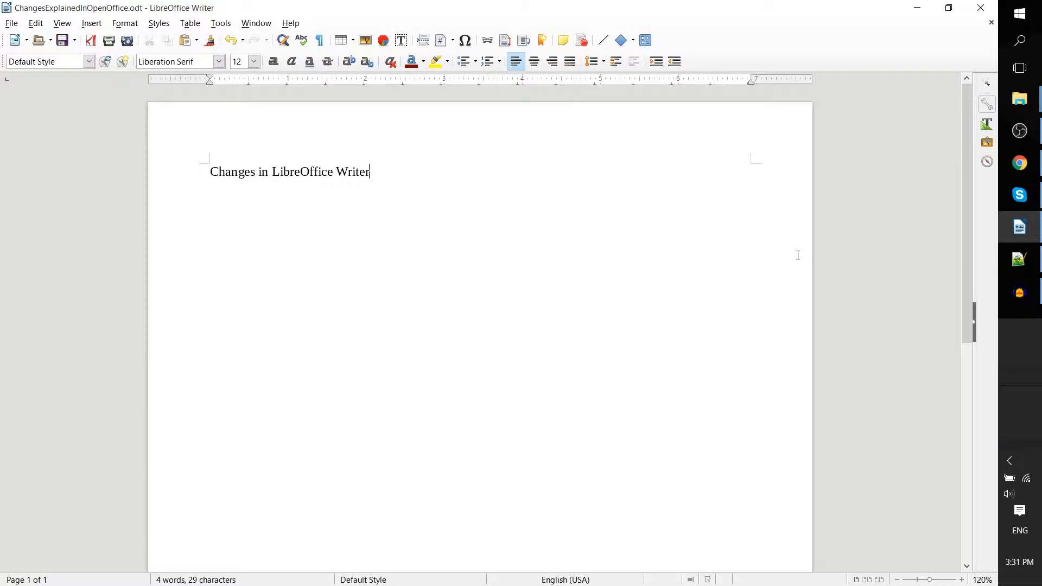
pyautogui.moveTo(643, 203)
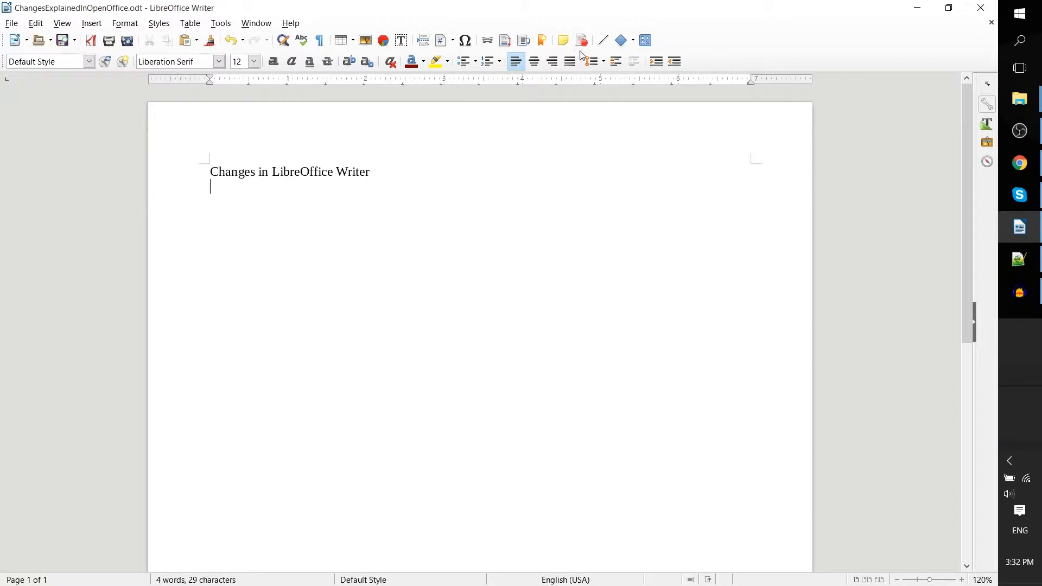
pyautogui.moveTo(582, 40)
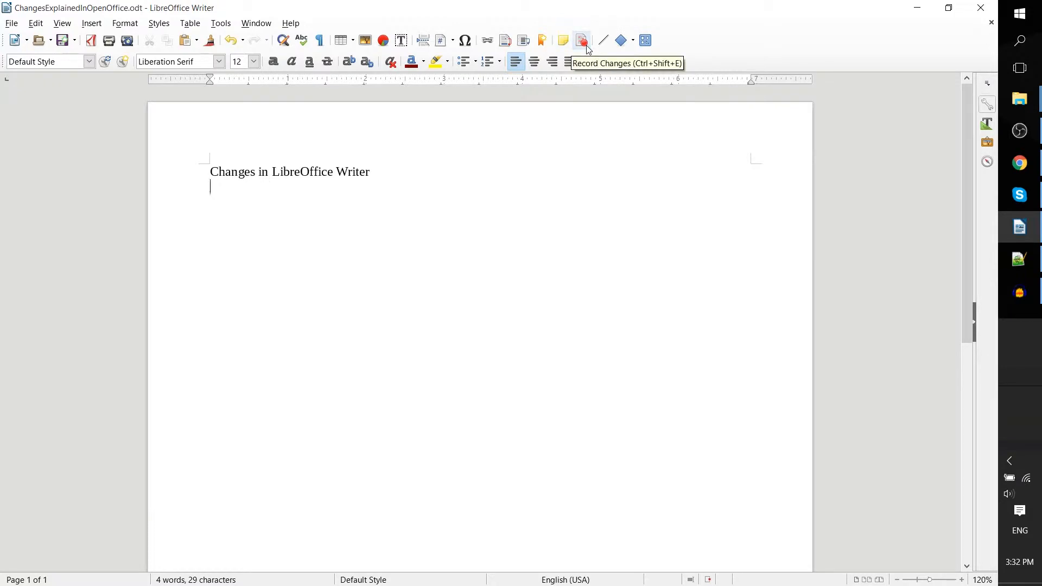
# - Turn on Record Changes from the toolbar so subsequent edits are tracked
pyautogui.click(583, 40)
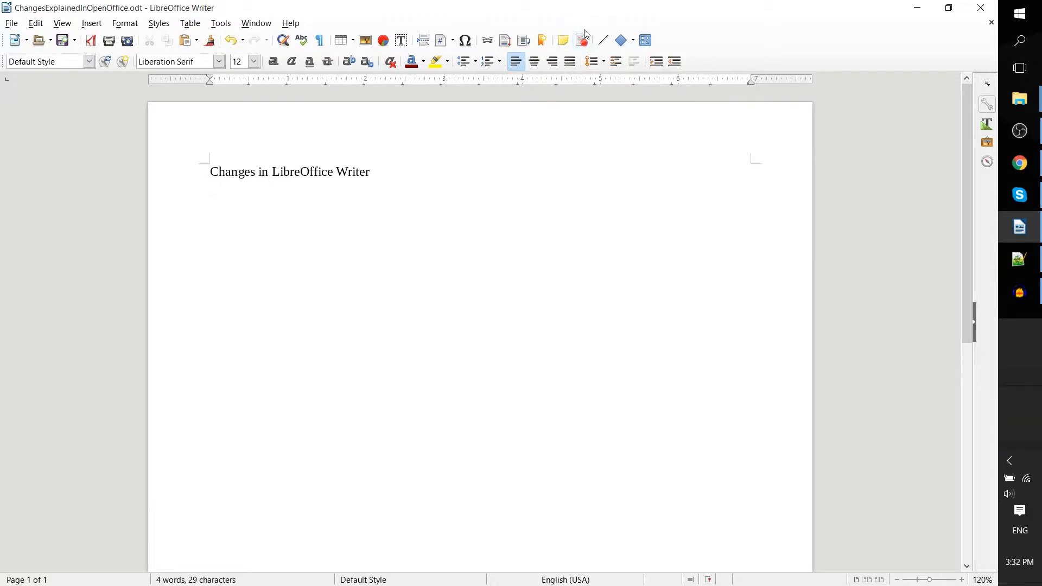
pyautogui.moveTo(582, 40)
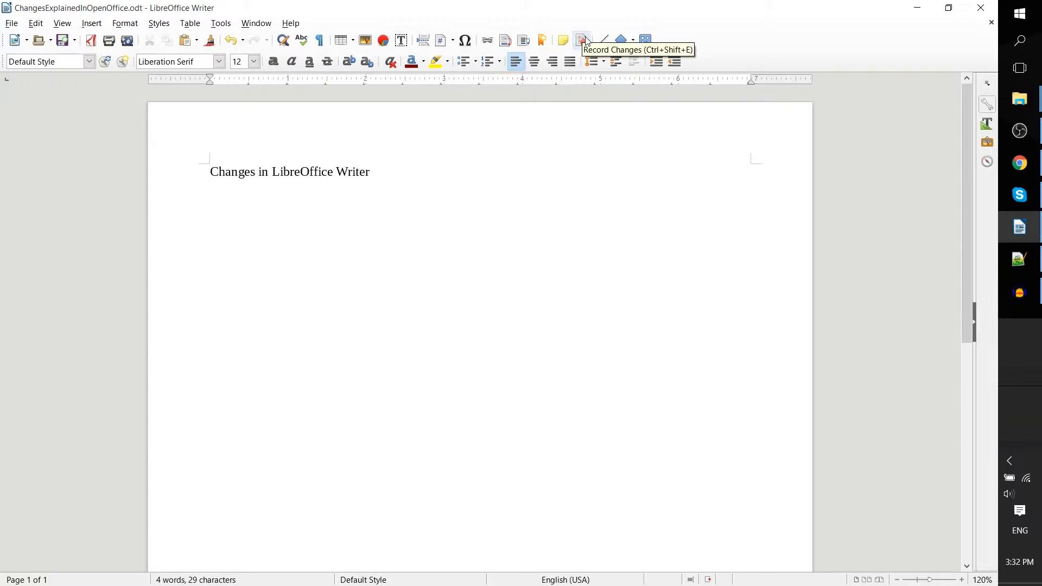
pyautogui.click(581, 40)
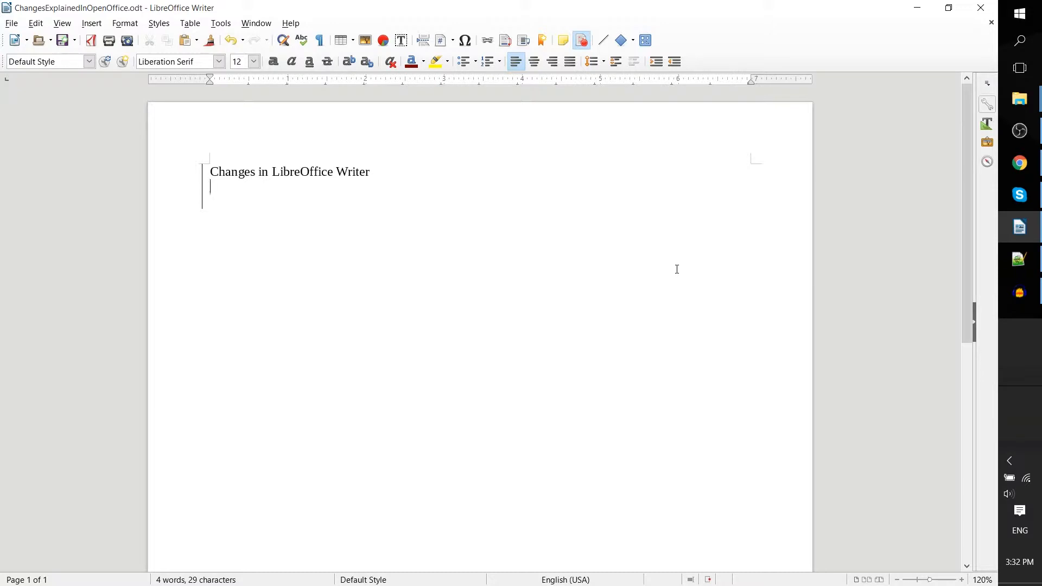
# - Enter 'Change Mode Enabled' on the new line as a tracked insertion and inspect it
pyautogui.write('Change')
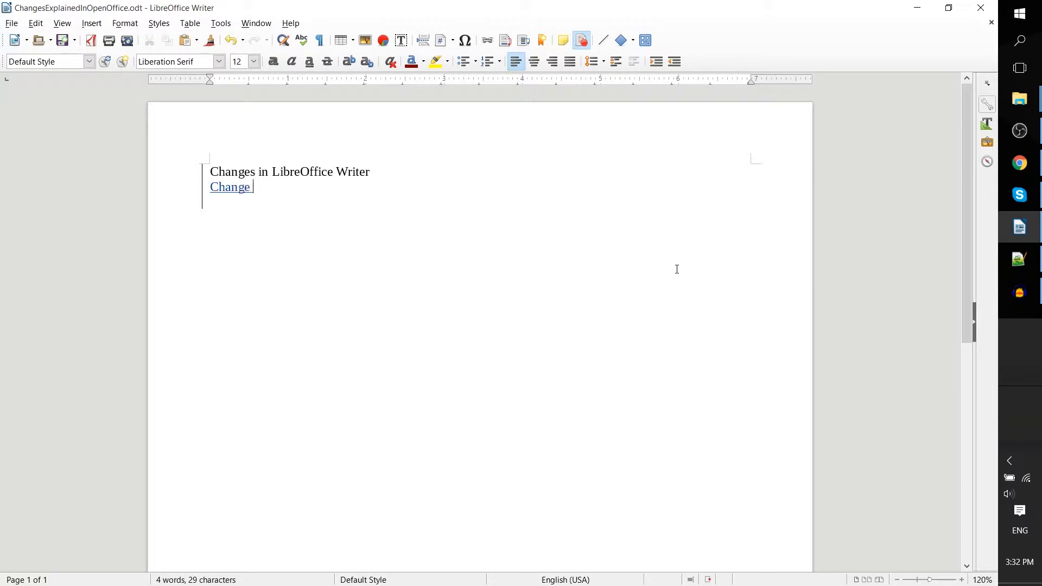
pyautogui.write('Mode Enabled')
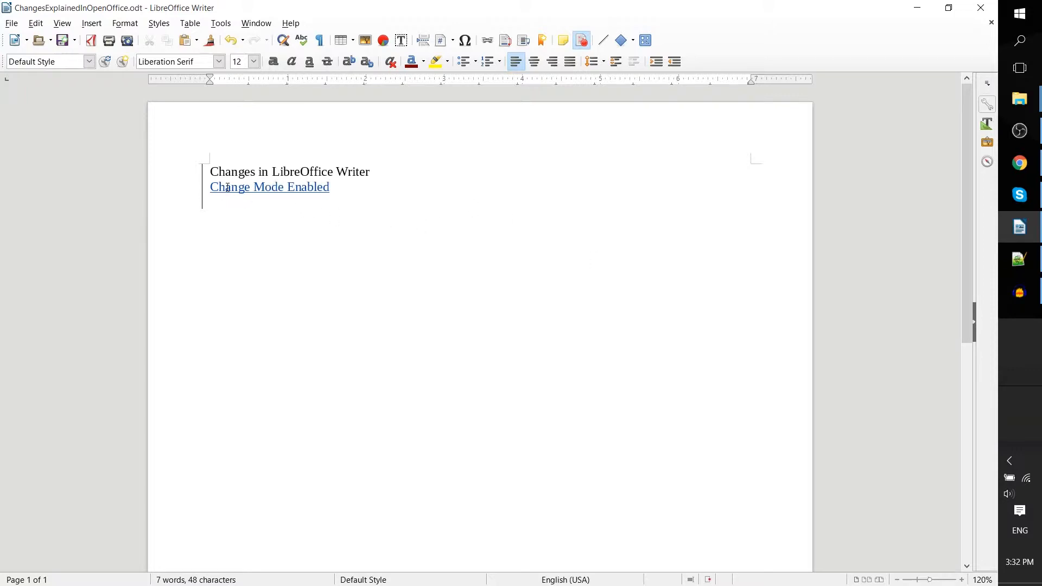
pyautogui.moveTo(269, 187)
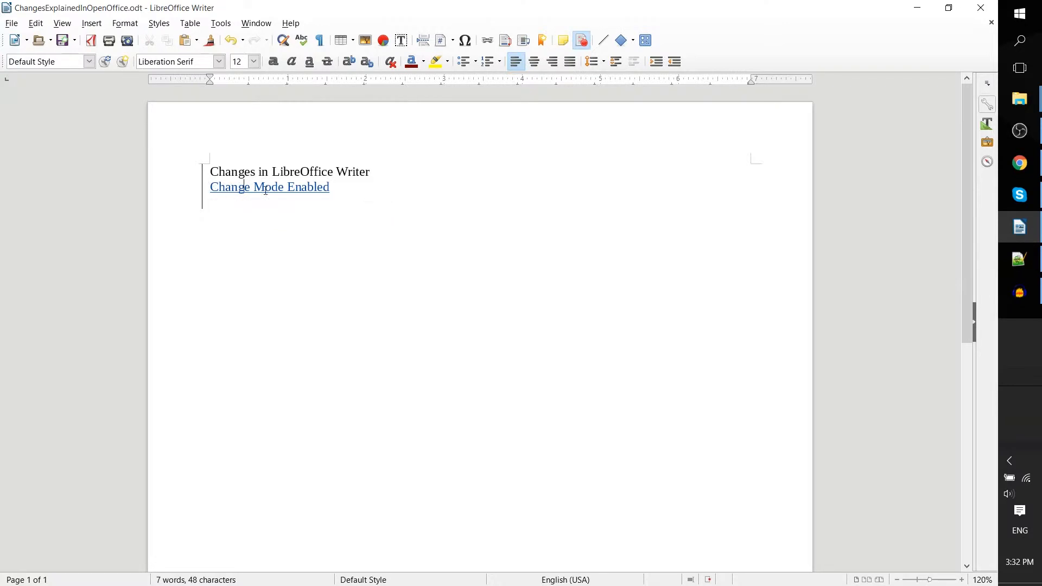
pyautogui.moveTo(306, 187)
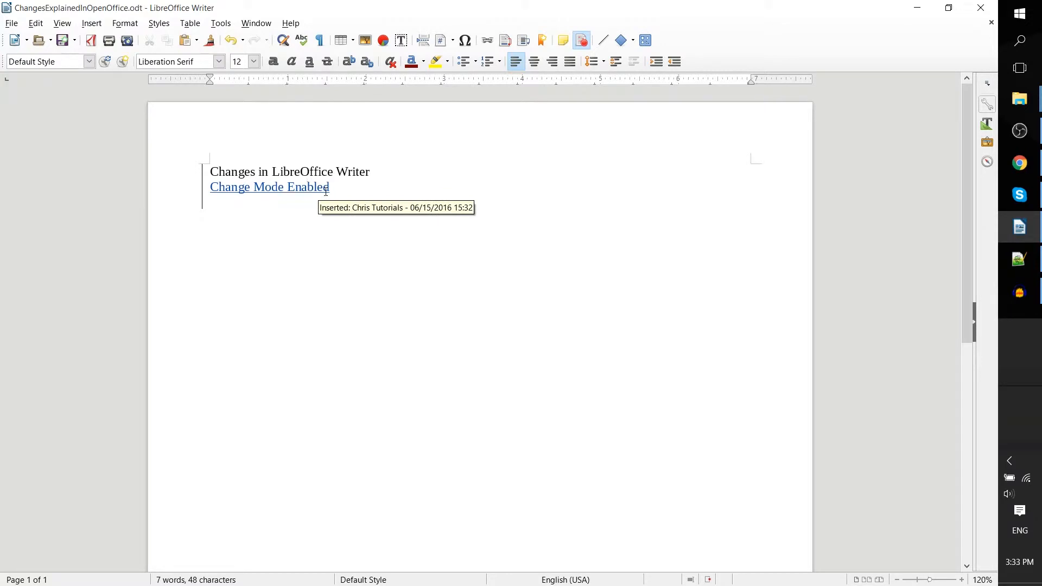
pyautogui.moveTo(300, 186)
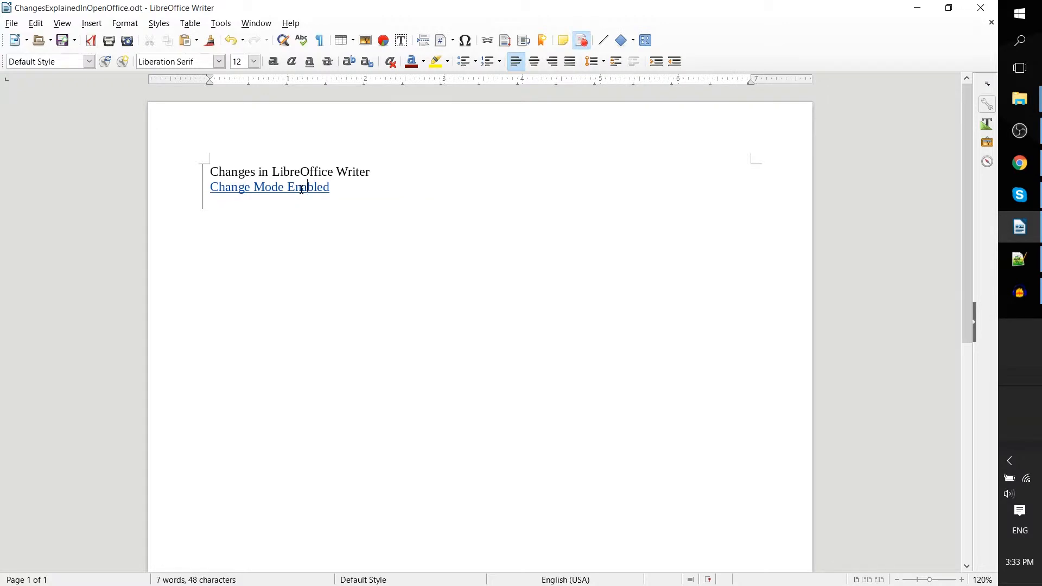
pyautogui.rightClick(319, 189)
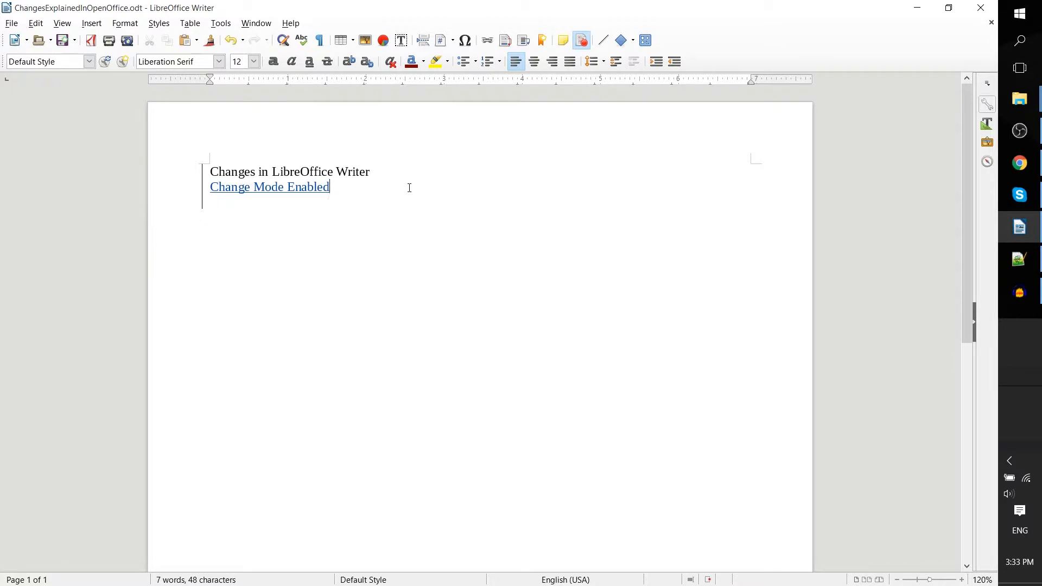
pyautogui.doubleClick(351, 172)
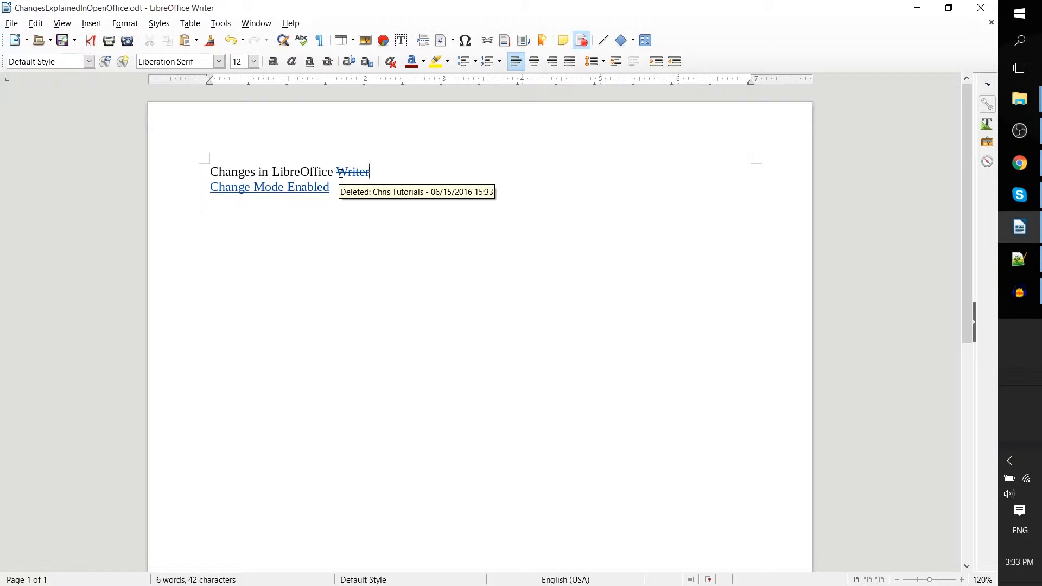
pyautogui.moveTo(346, 186)
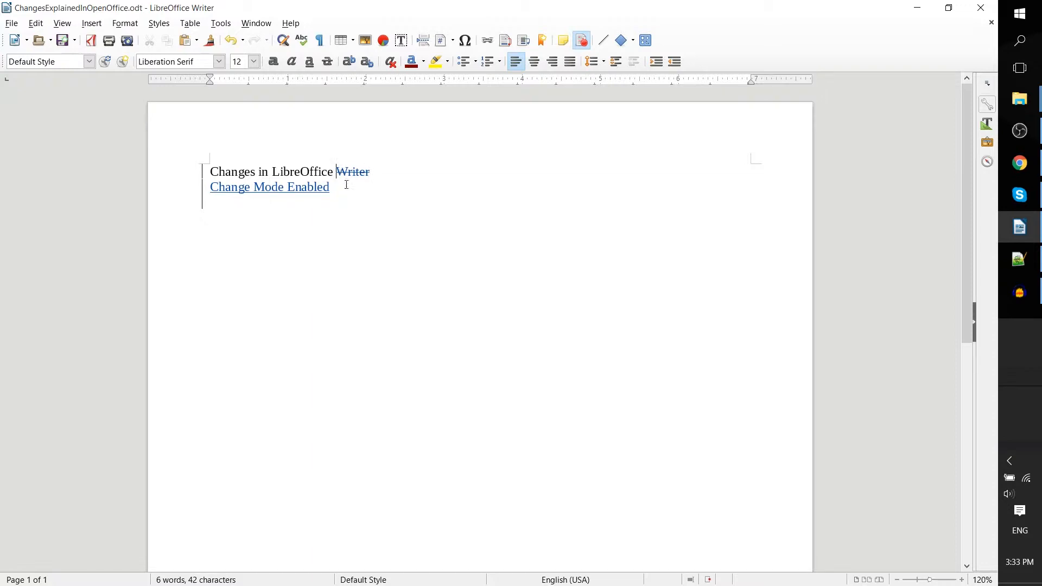
pyautogui.moveTo(352, 171)
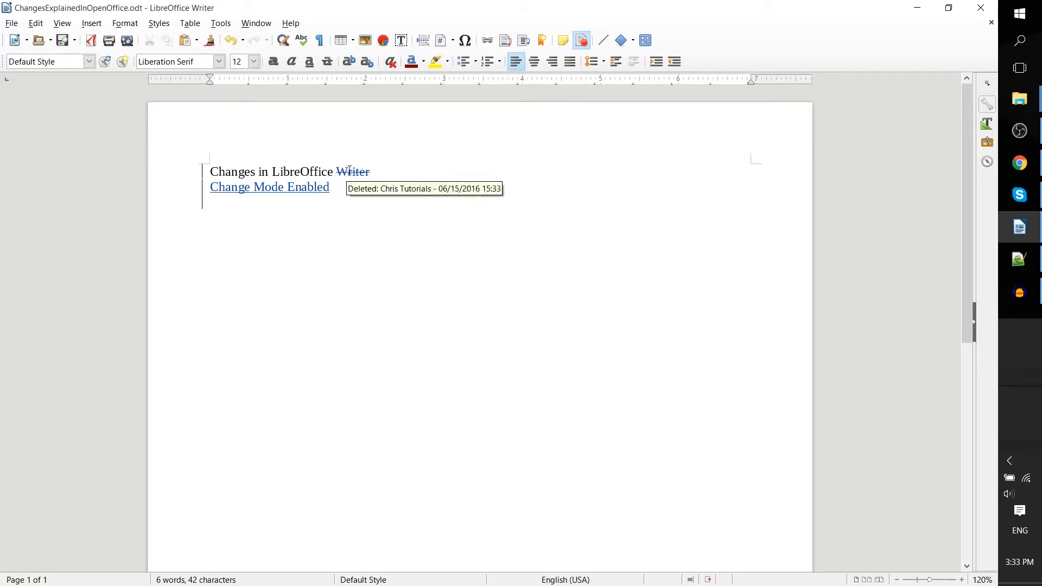
# - Review the struck-through 'Writer' deletion's change options and move to the next change
pyautogui.rightClick(362, 172)
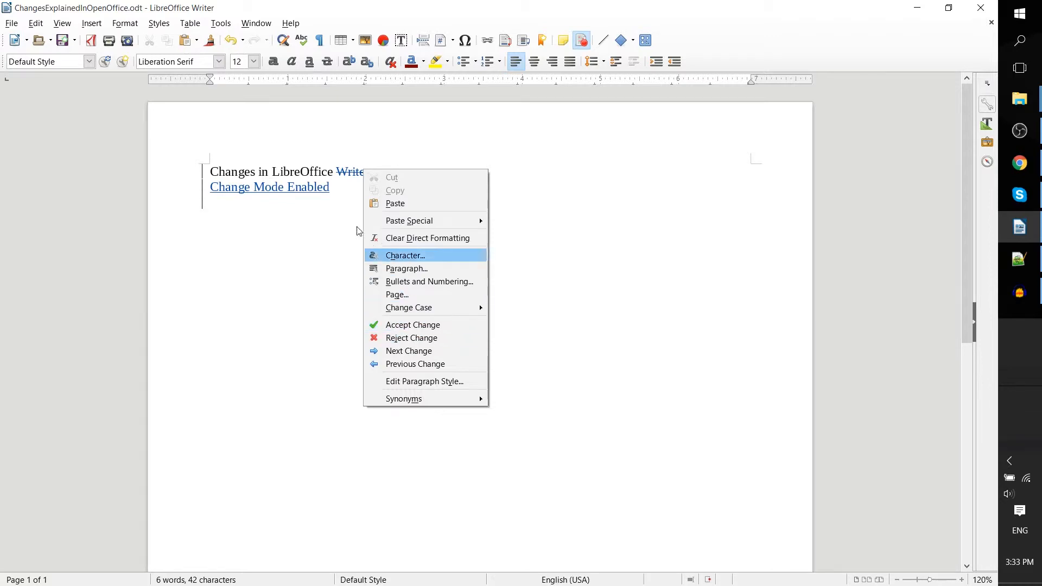
pyautogui.moveTo(404, 342)
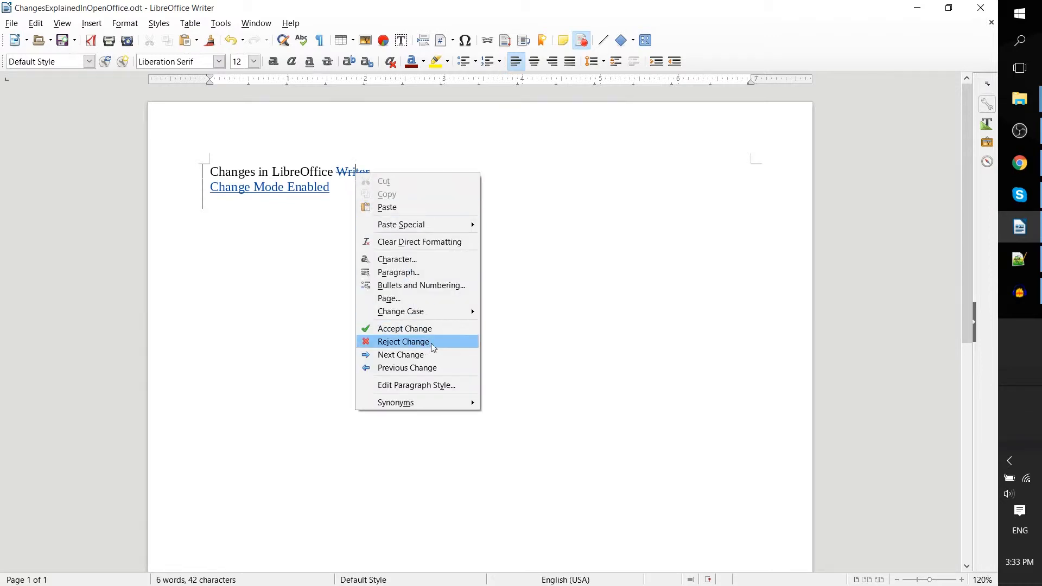
pyautogui.moveTo(450, 354)
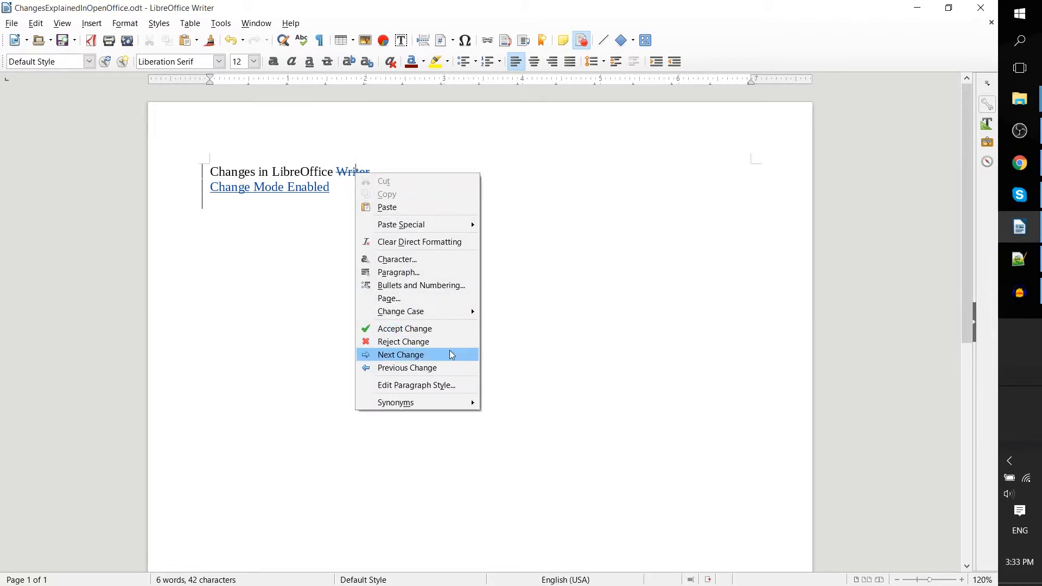
pyautogui.click(400, 354)
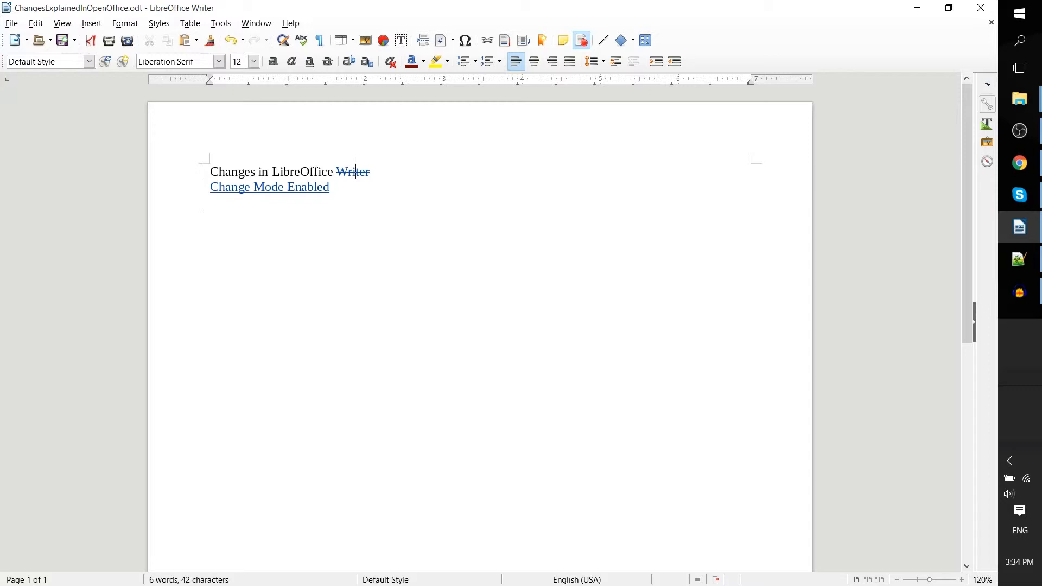
pyautogui.moveTo(353, 172)
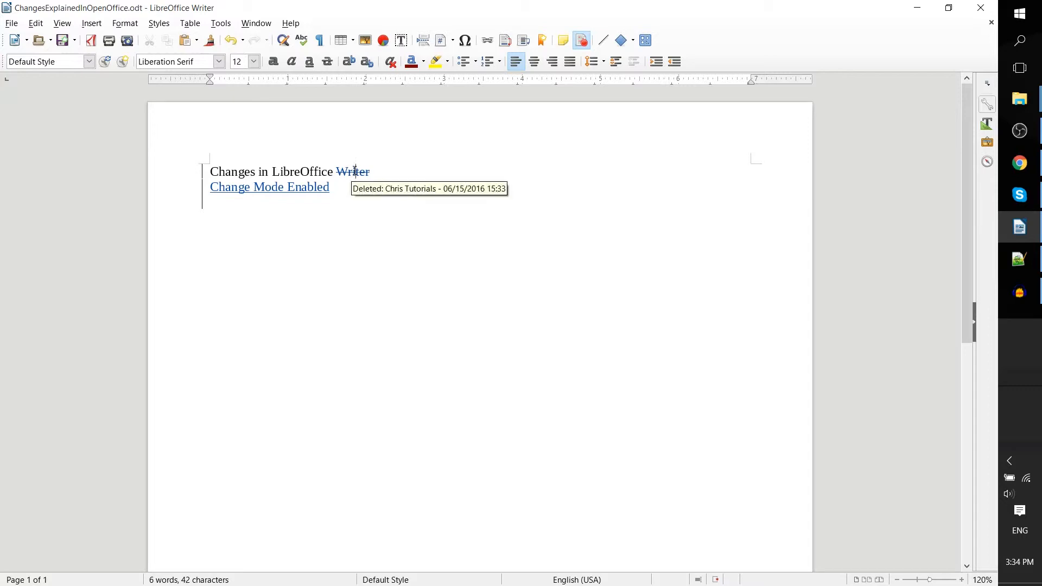
pyautogui.moveTo(357, 187)
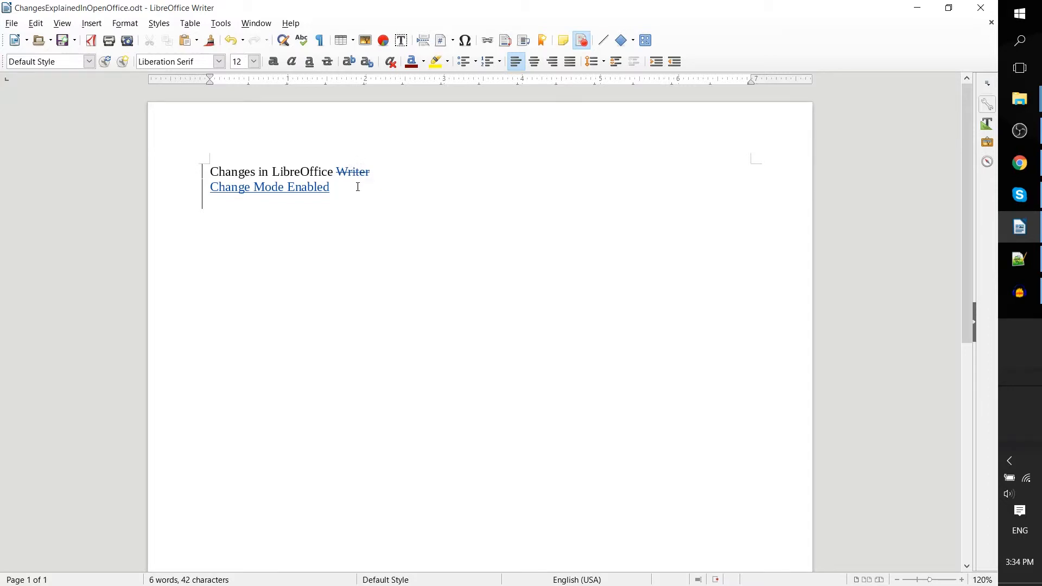
# - Review the author name and initials under Tools > Options > User Data and confirm with OK
pyautogui.click(221, 23)
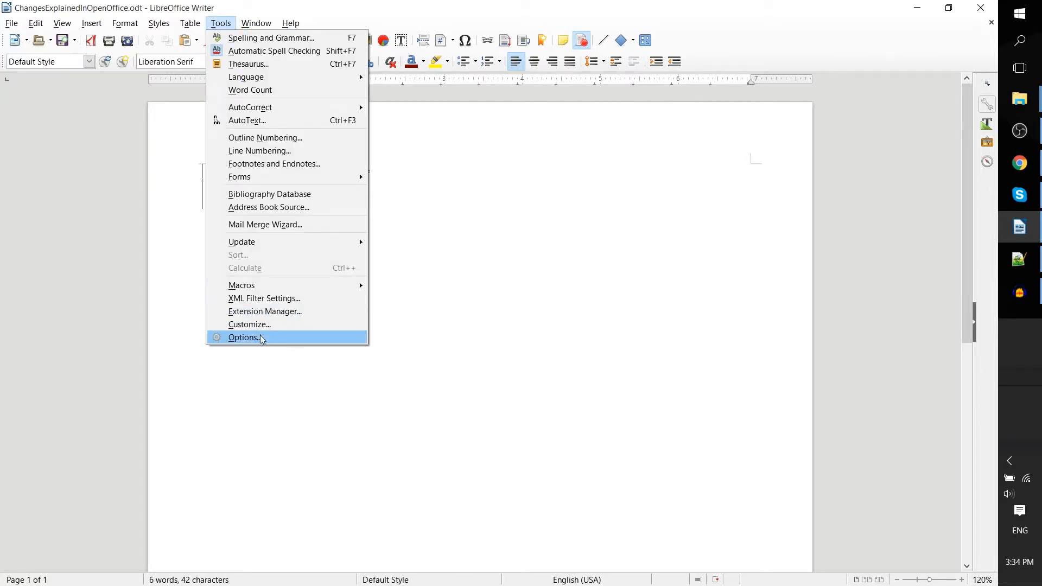
pyautogui.click(244, 336)
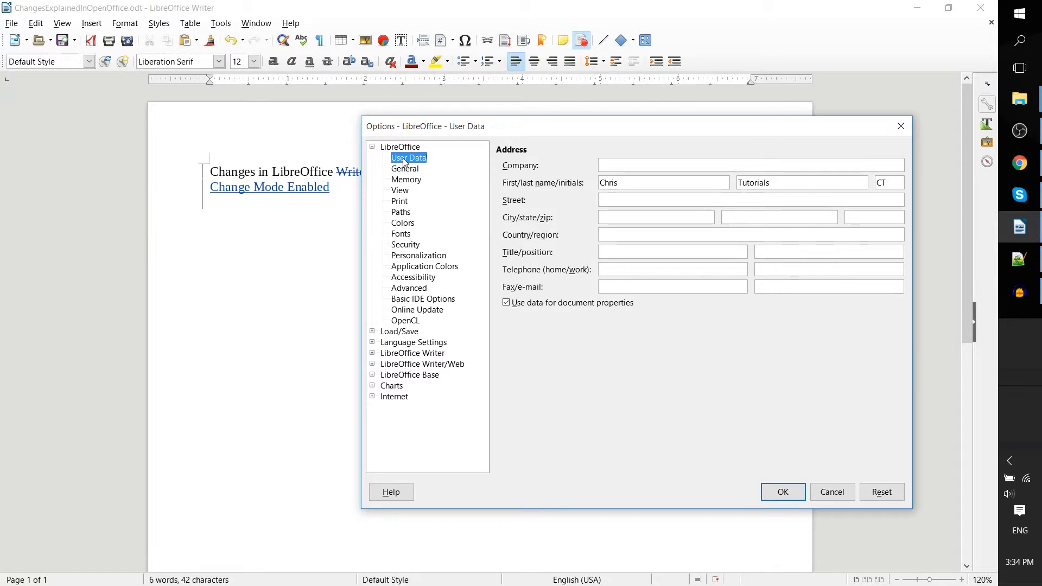
pyautogui.moveTo(581, 165)
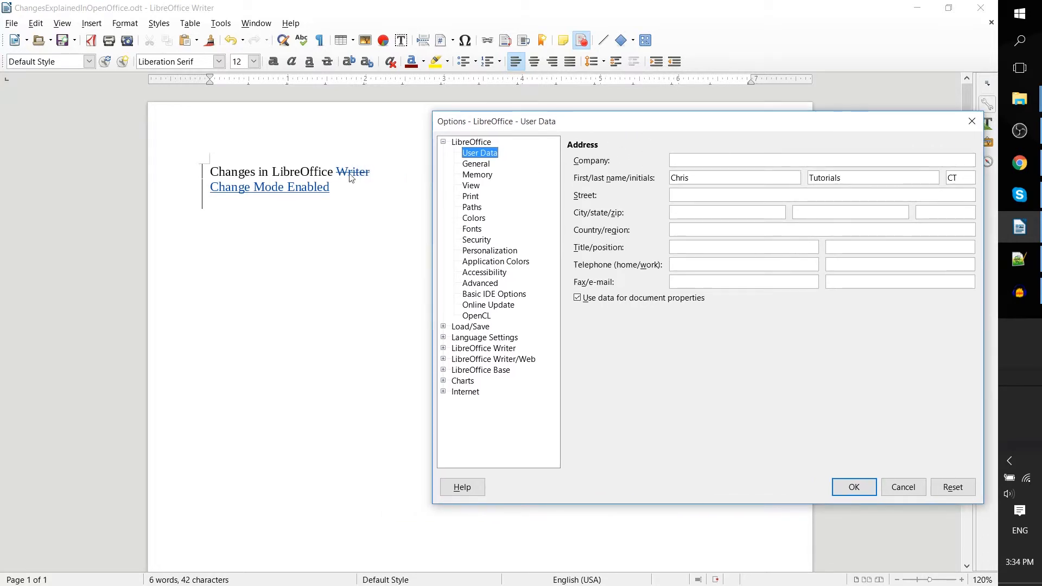
pyautogui.moveTo(733, 138)
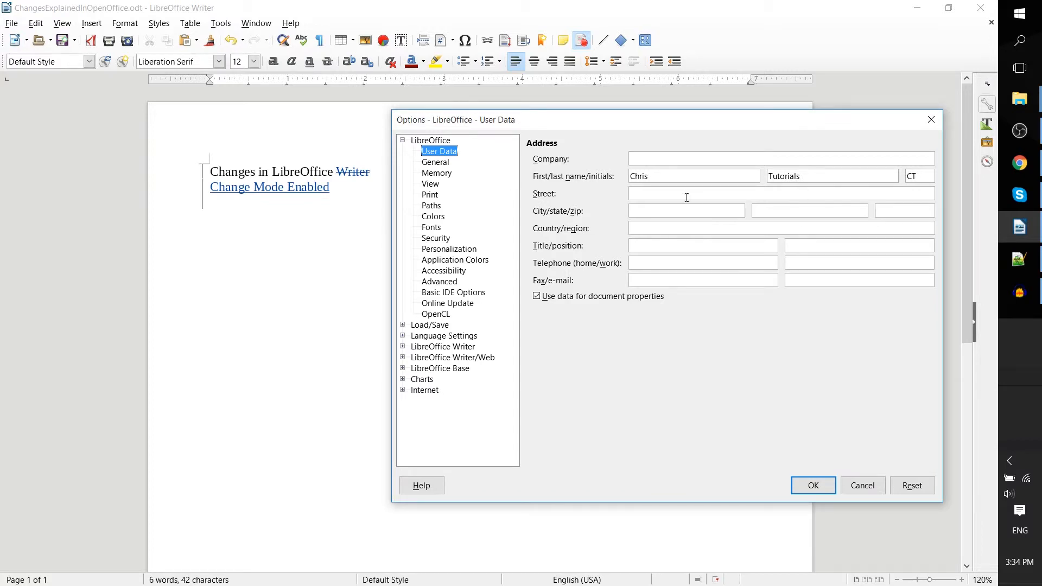
pyautogui.moveTo(664, 205)
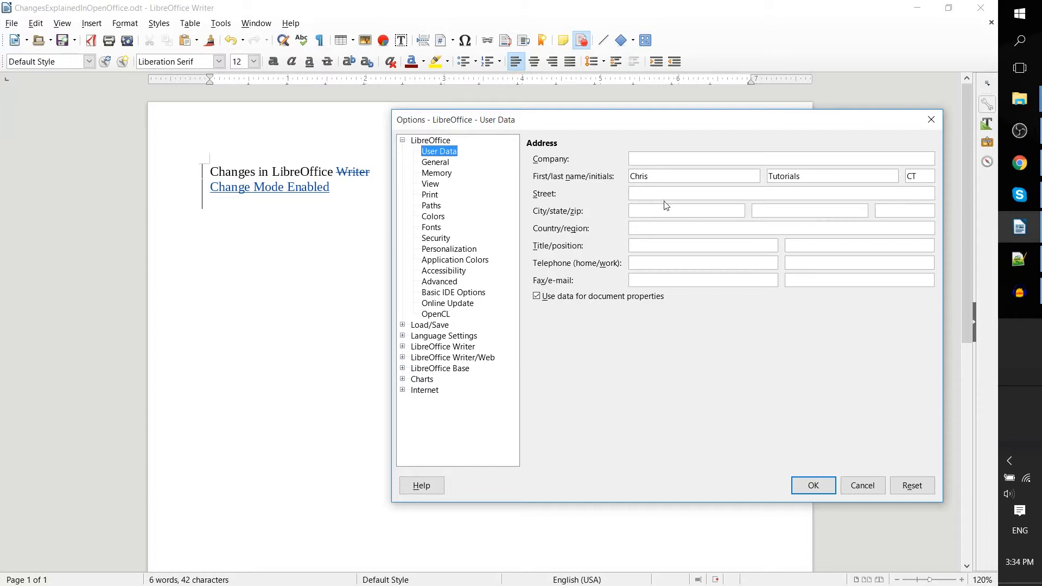
pyautogui.moveTo(698, 282)
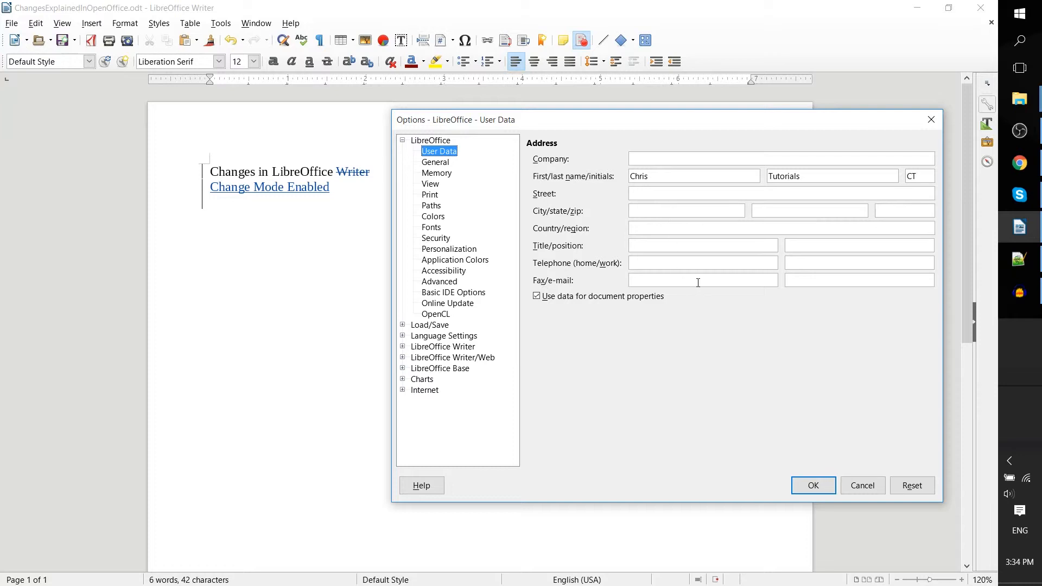
pyautogui.moveTo(714, 171)
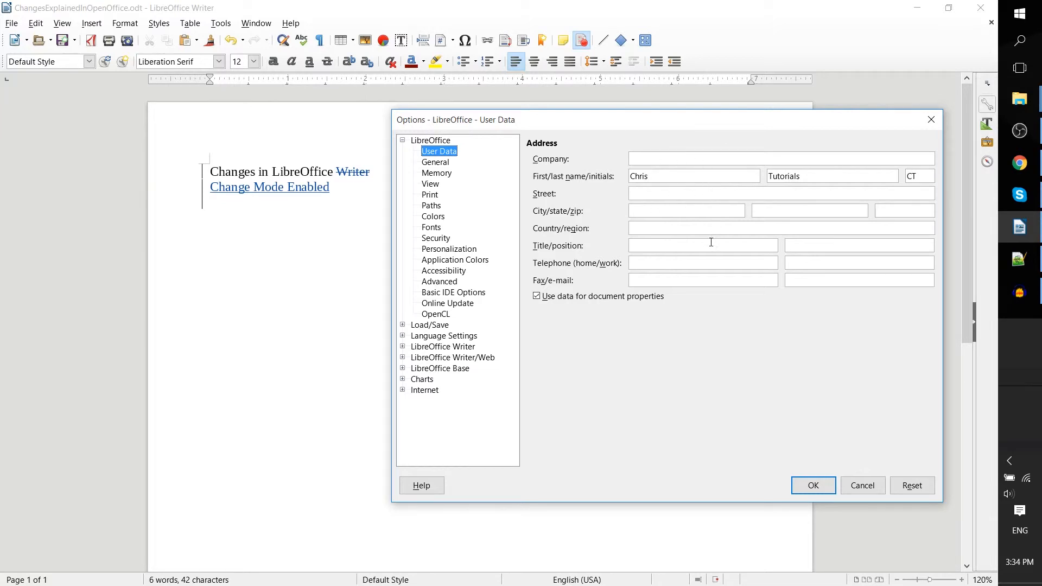
pyautogui.click(812, 485)
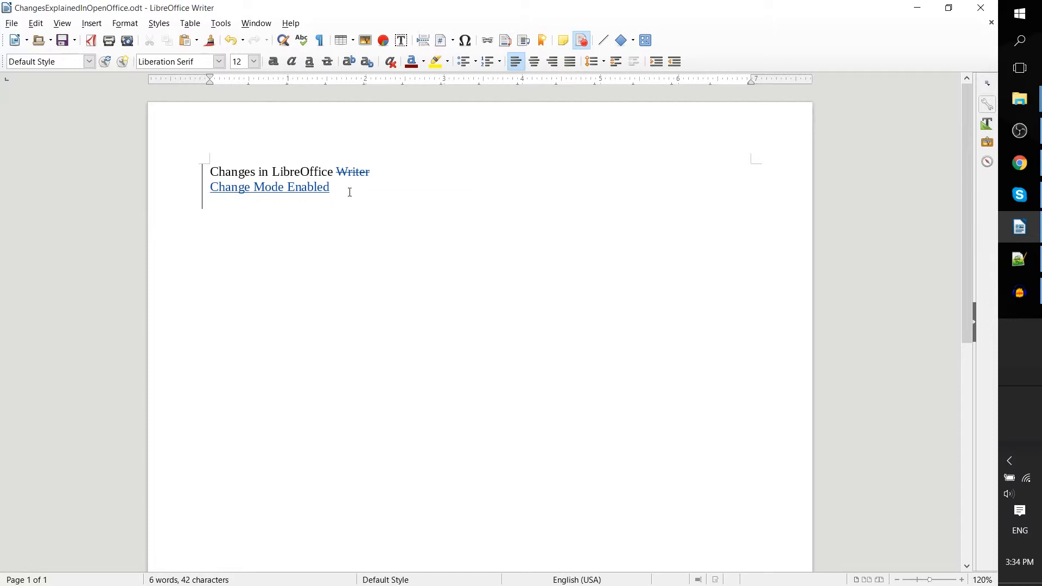
pyautogui.moveTo(306, 187)
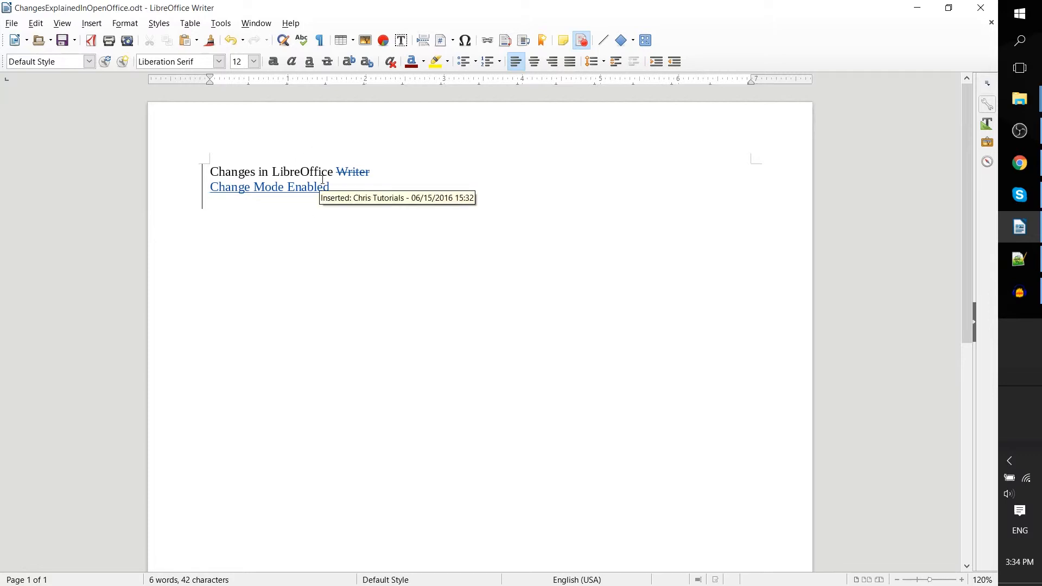
pyautogui.moveTo(345, 203)
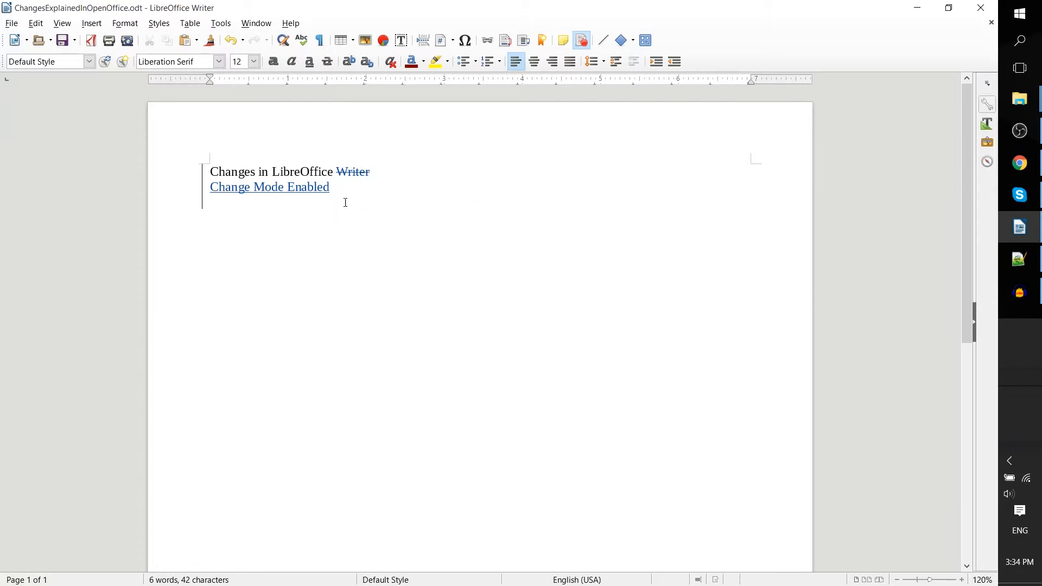
pyautogui.moveTo(352, 171)
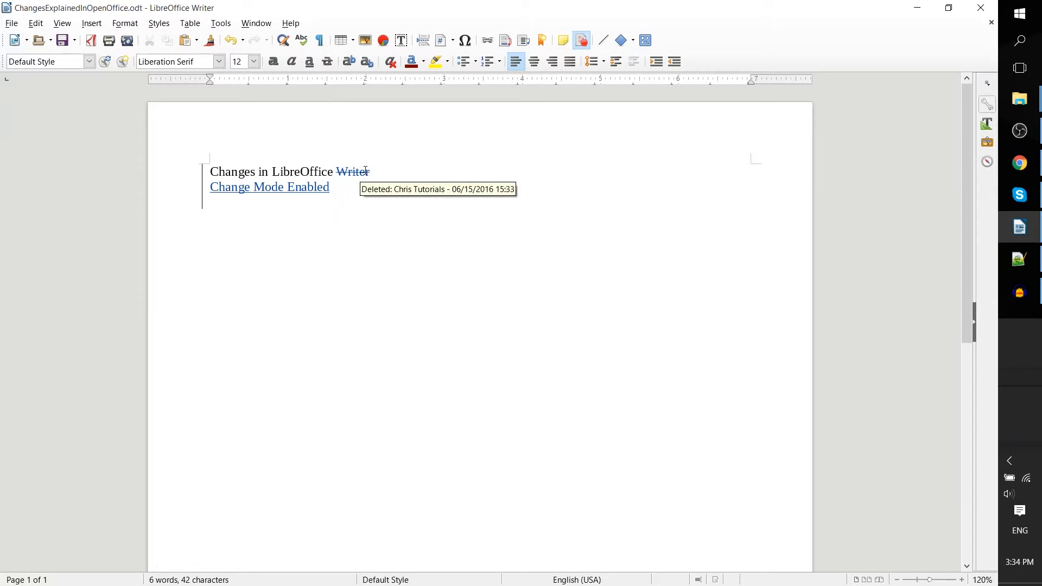
# - Reject the 'Change Mode Enabled' insertion, leaving the heading 'Changes in LibreOffice'
pyautogui.rightClick(352, 172)
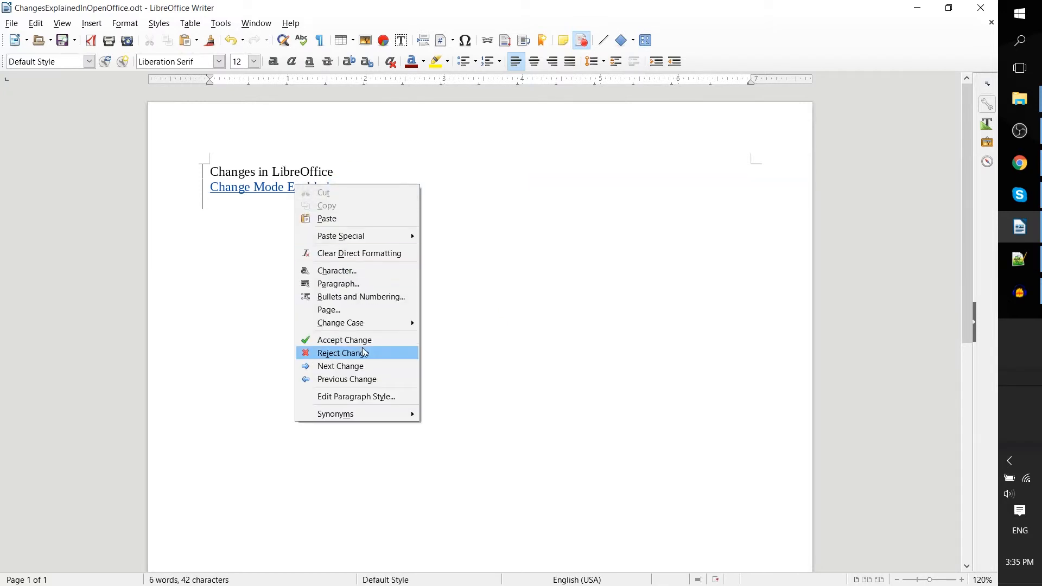
pyautogui.click(342, 353)
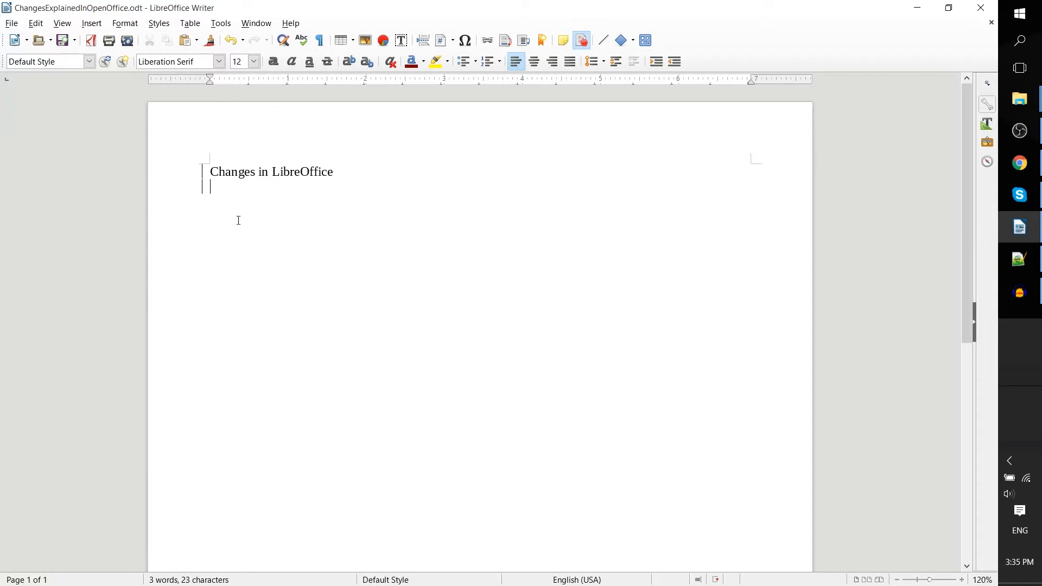
# - Set and confirm a protection password for change recording via File > Properties > Security
pyautogui.click(11, 23)
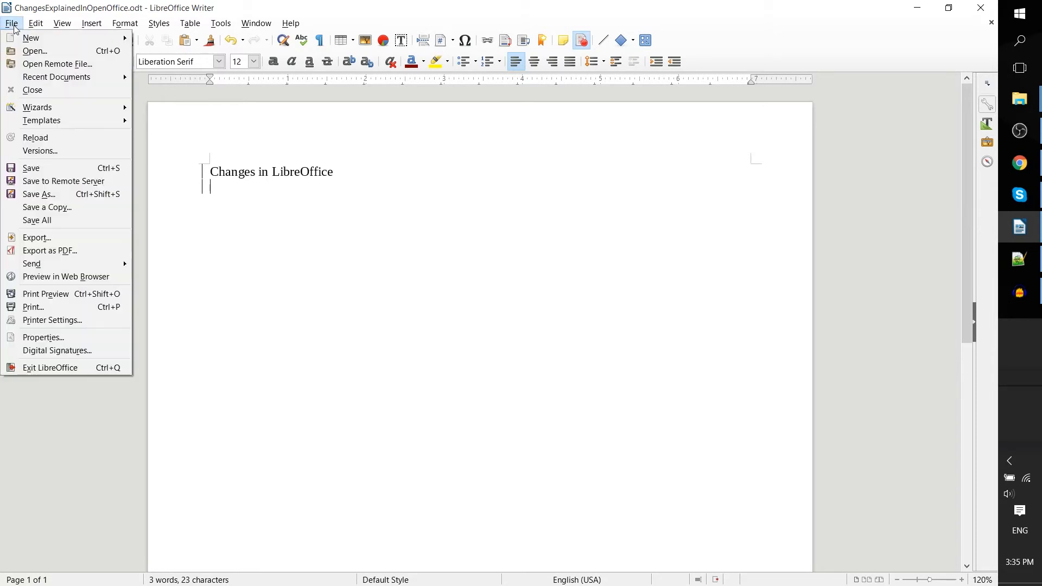
pyautogui.click(42, 337)
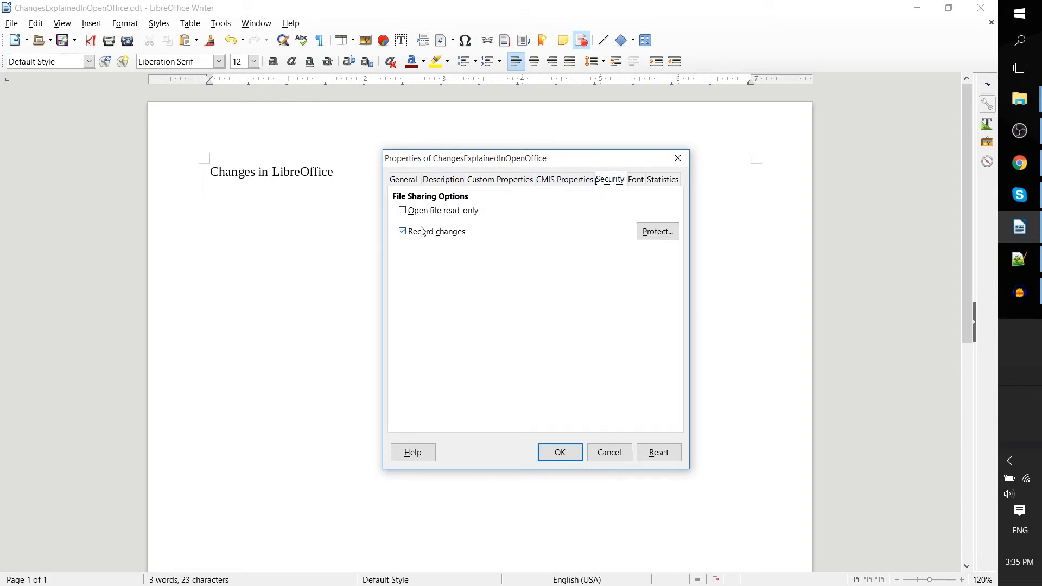
pyautogui.click(657, 232)
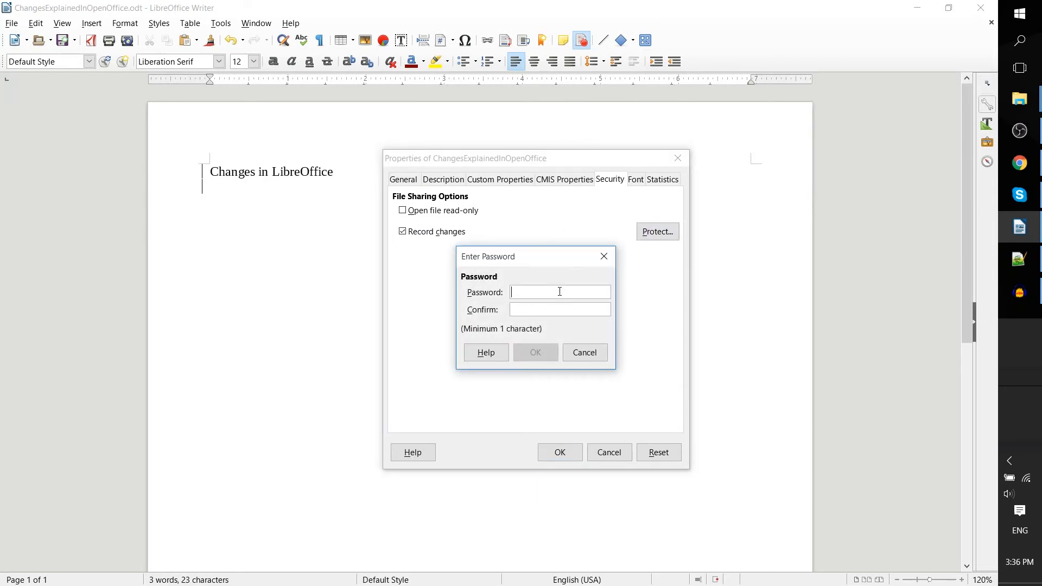
pyautogui.write('*')
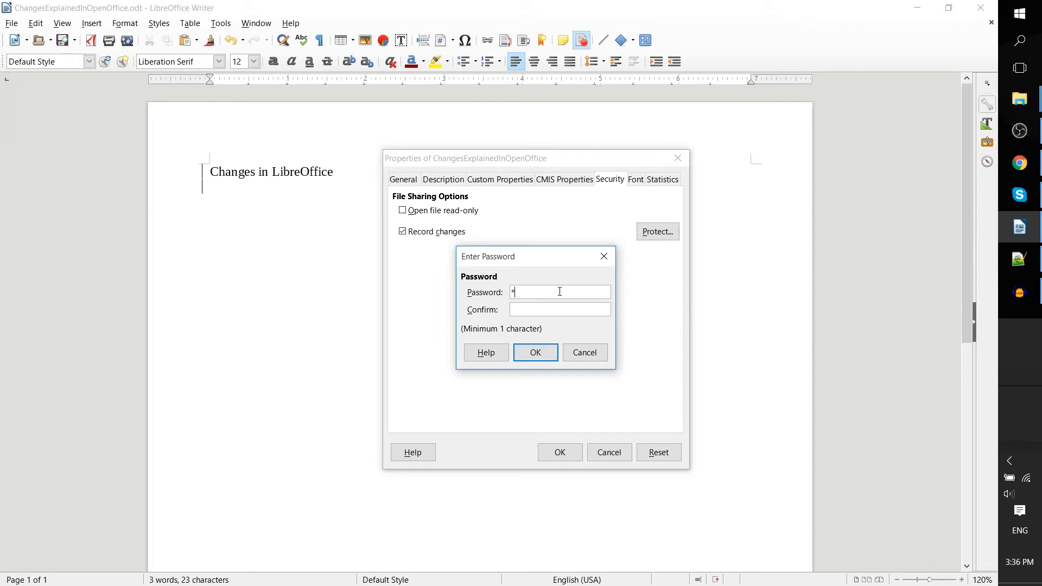
pyautogui.write('****')
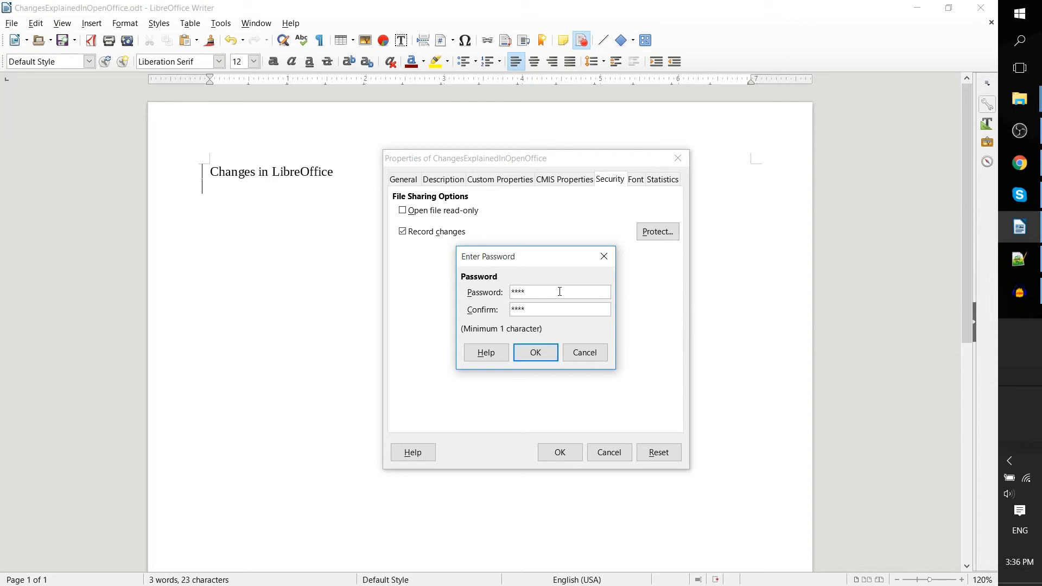
pyautogui.click(534, 352)
pyautogui.write('asd')
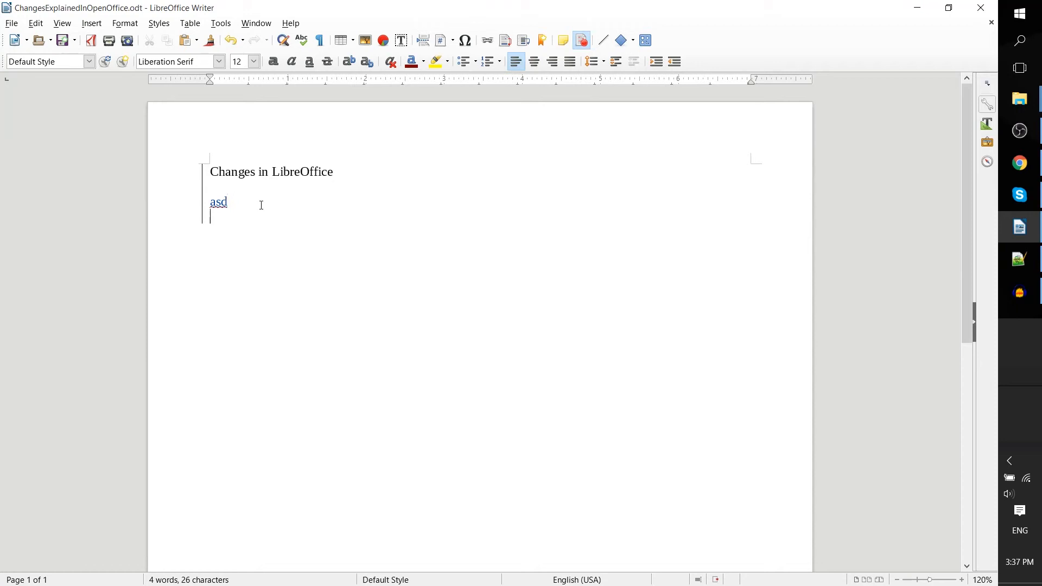
# - Add the tracked line 'Suggested Change' beneath 'asd' and move to the next change
pyautogui.write('AS')
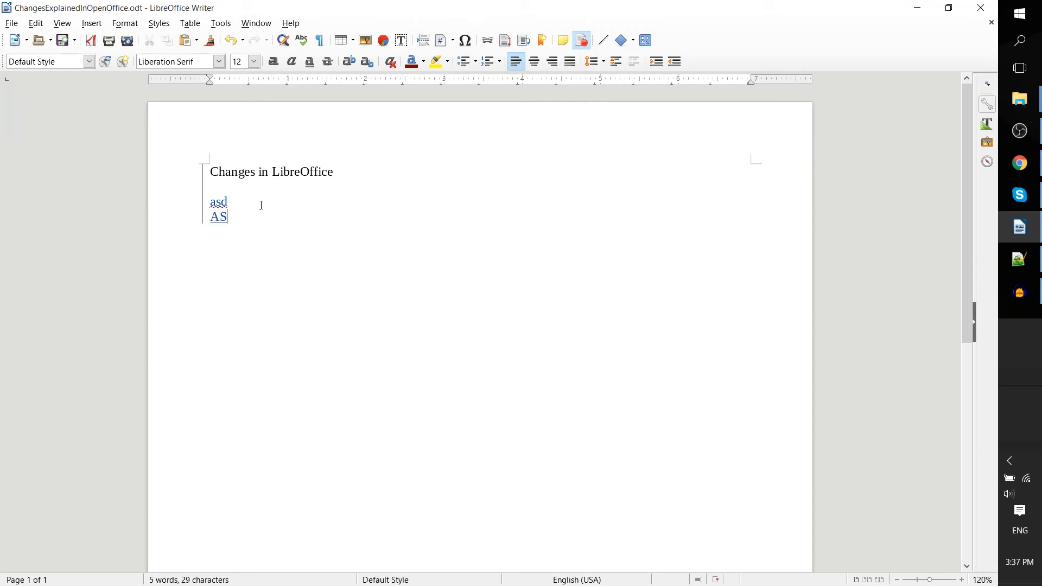
pyautogui.press('BackSpace')
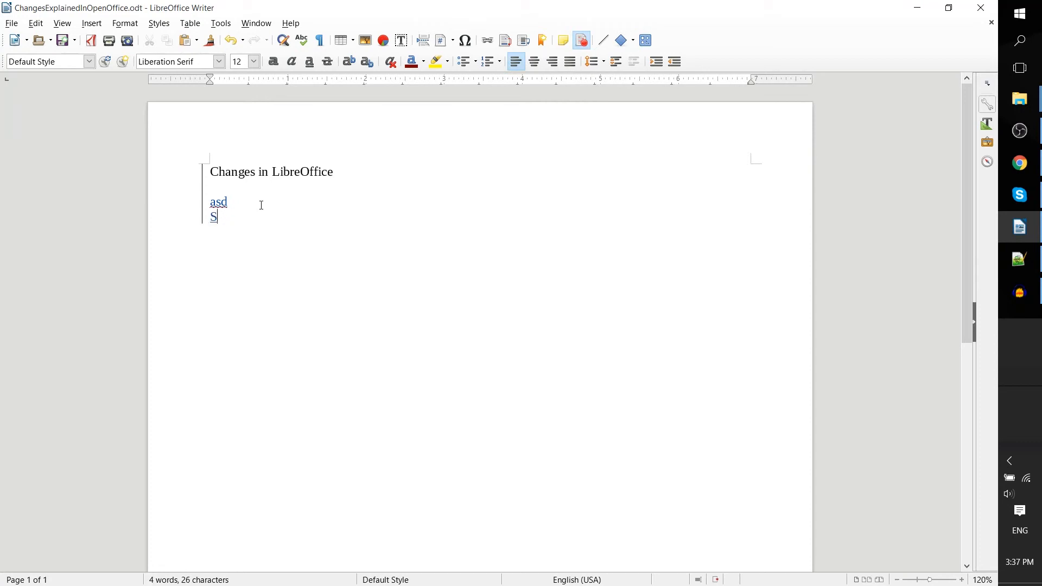
pyautogui.write('uggested Cha')
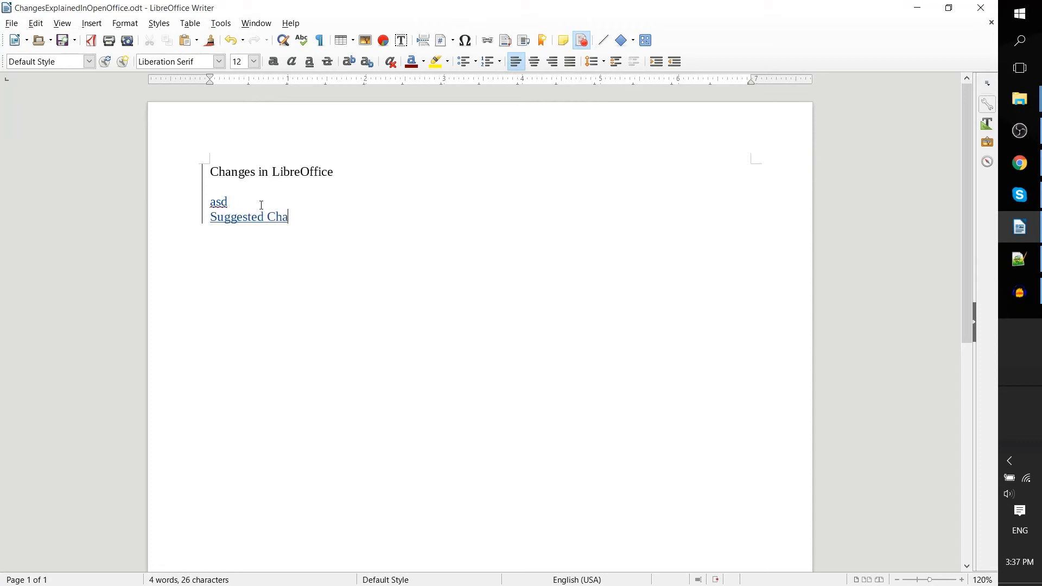
pyautogui.write('nge')
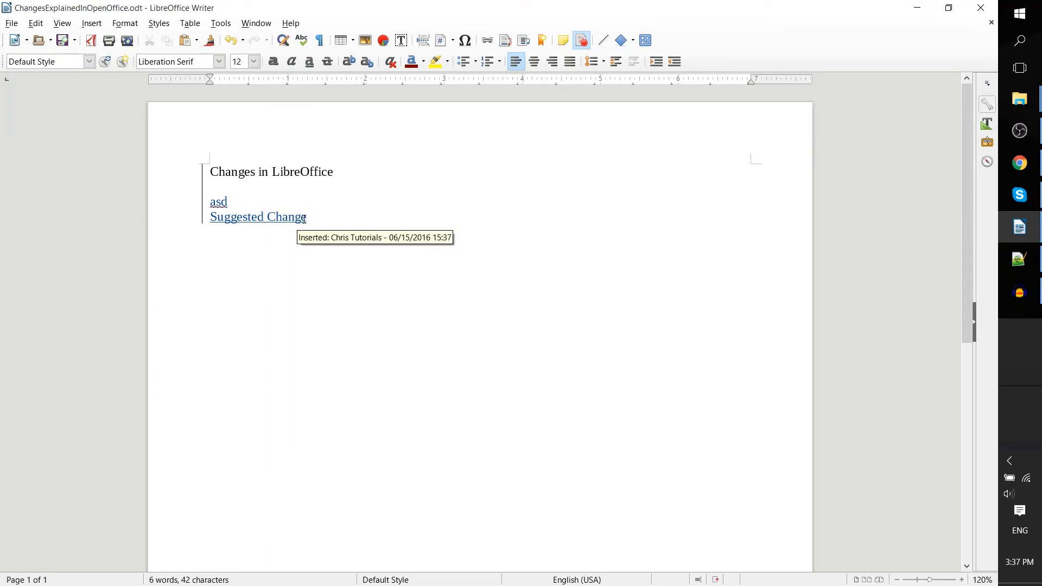
pyautogui.rightClick(279, 217)
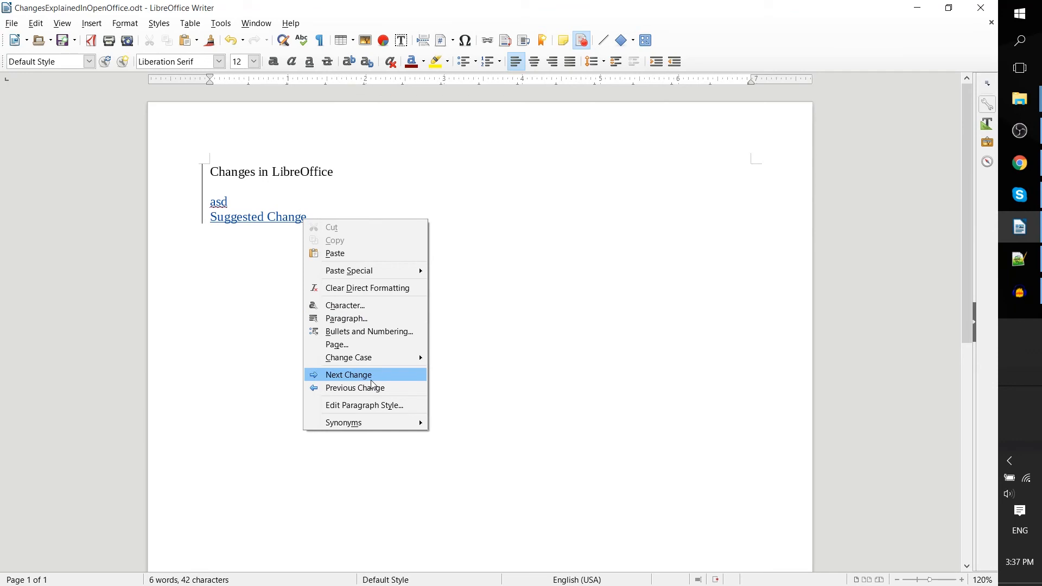
pyautogui.click(349, 375)
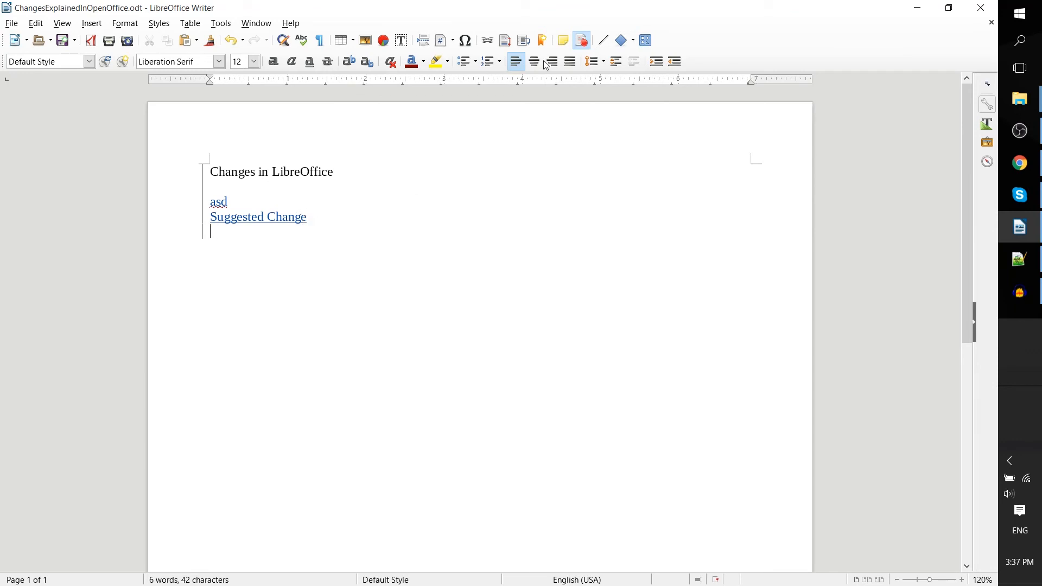
pyautogui.moveTo(582, 40)
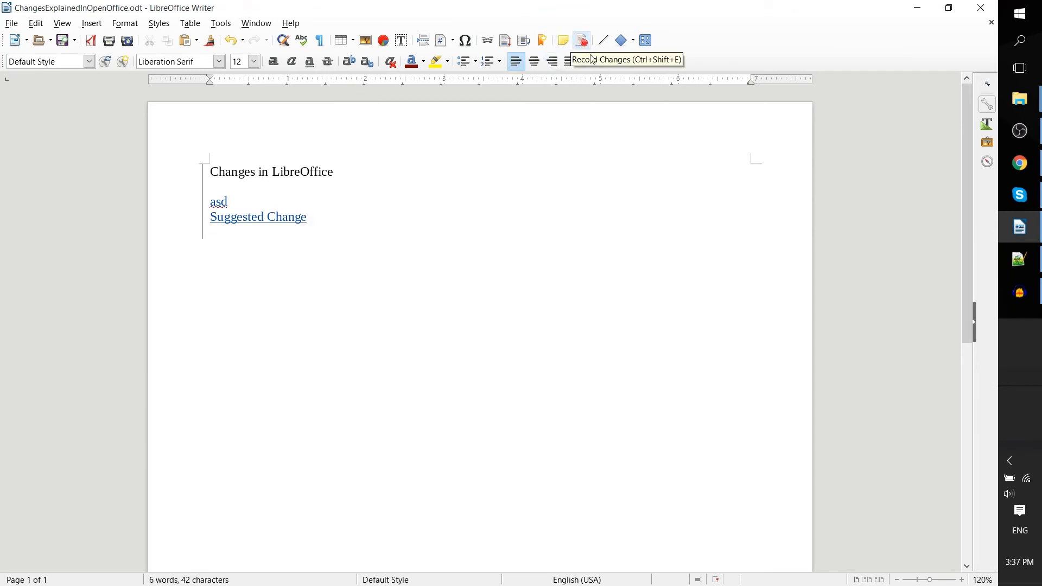
# - Unlock change recording by entering the protection password
pyautogui.click(582, 41)
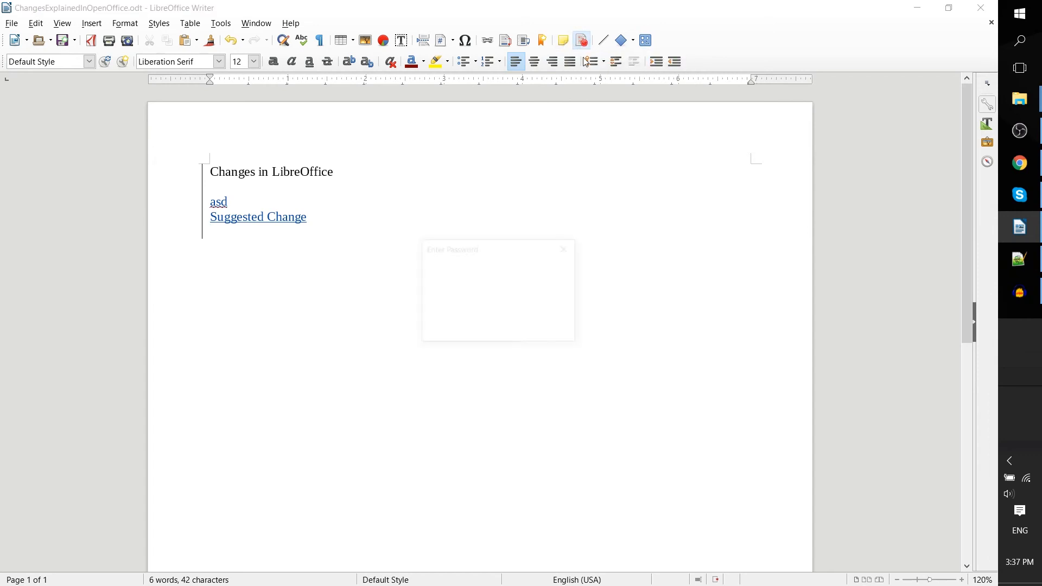
pyautogui.write('****')
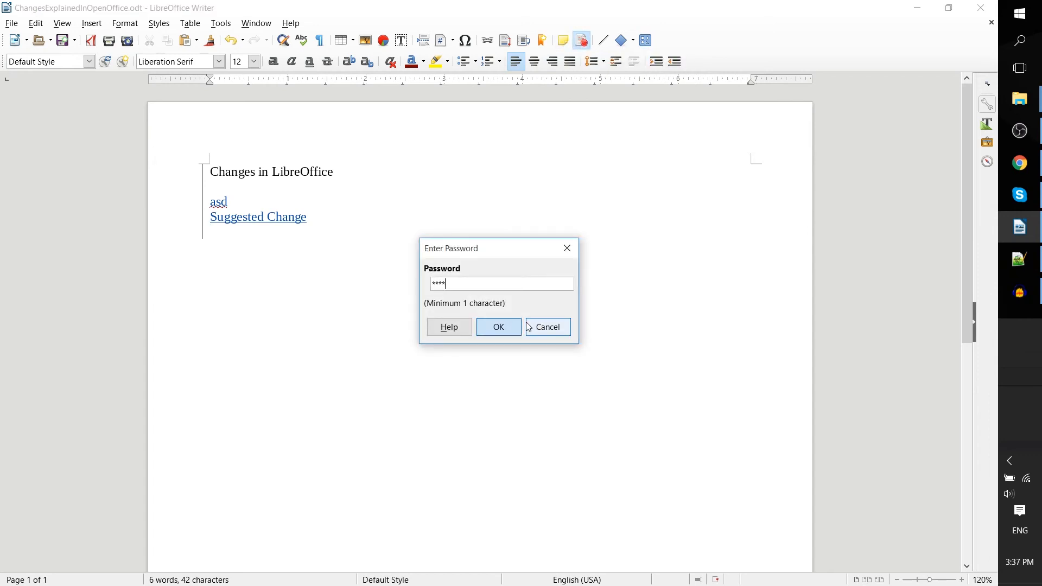
pyautogui.click(498, 327)
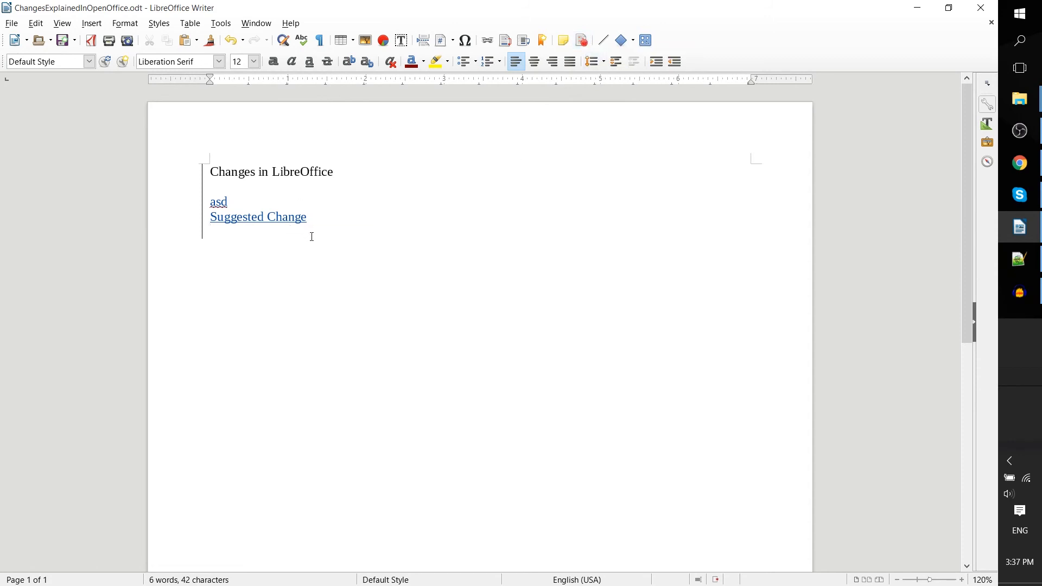
# - Add the text 'asAASas' and accept the 'Suggested Change' insertion
pyautogui.write('asAASas')
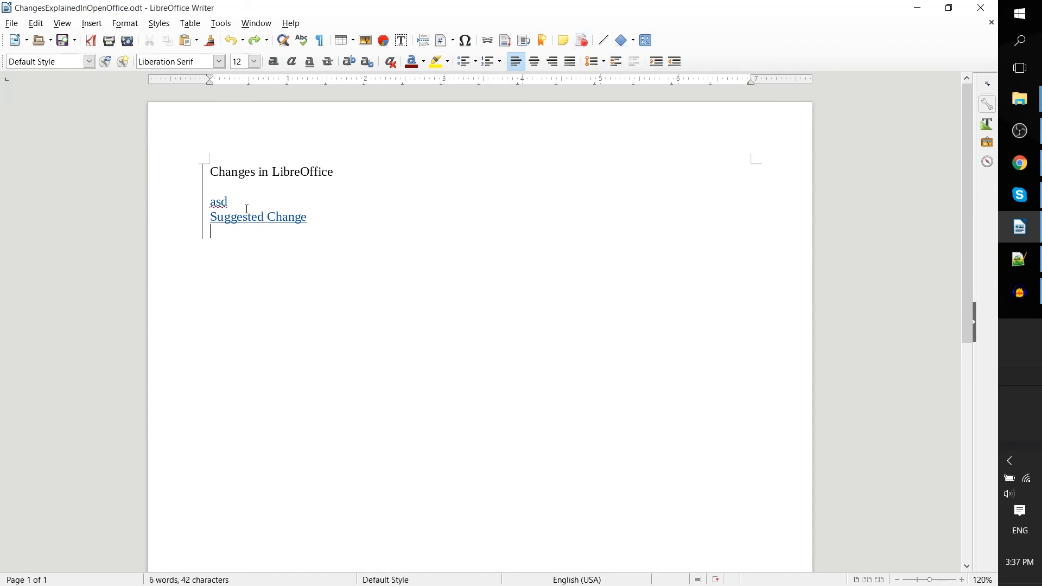
pyautogui.rightClick(259, 217)
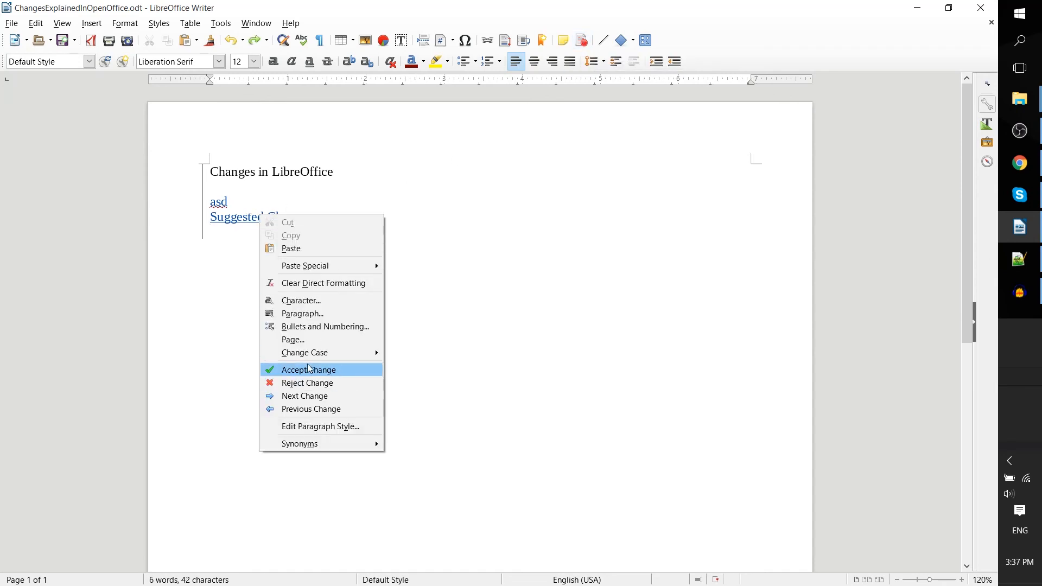
pyautogui.click(307, 369)
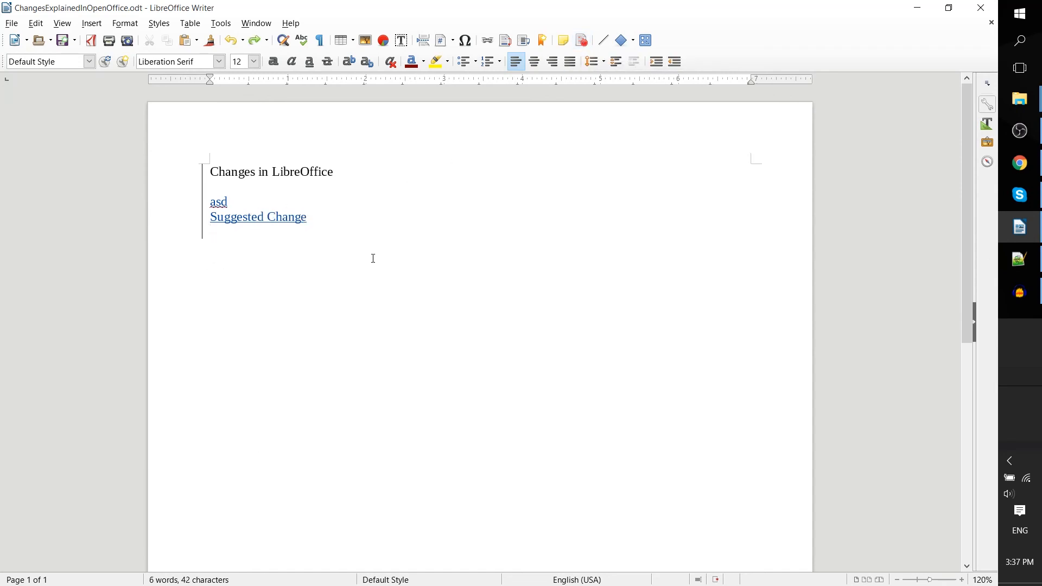